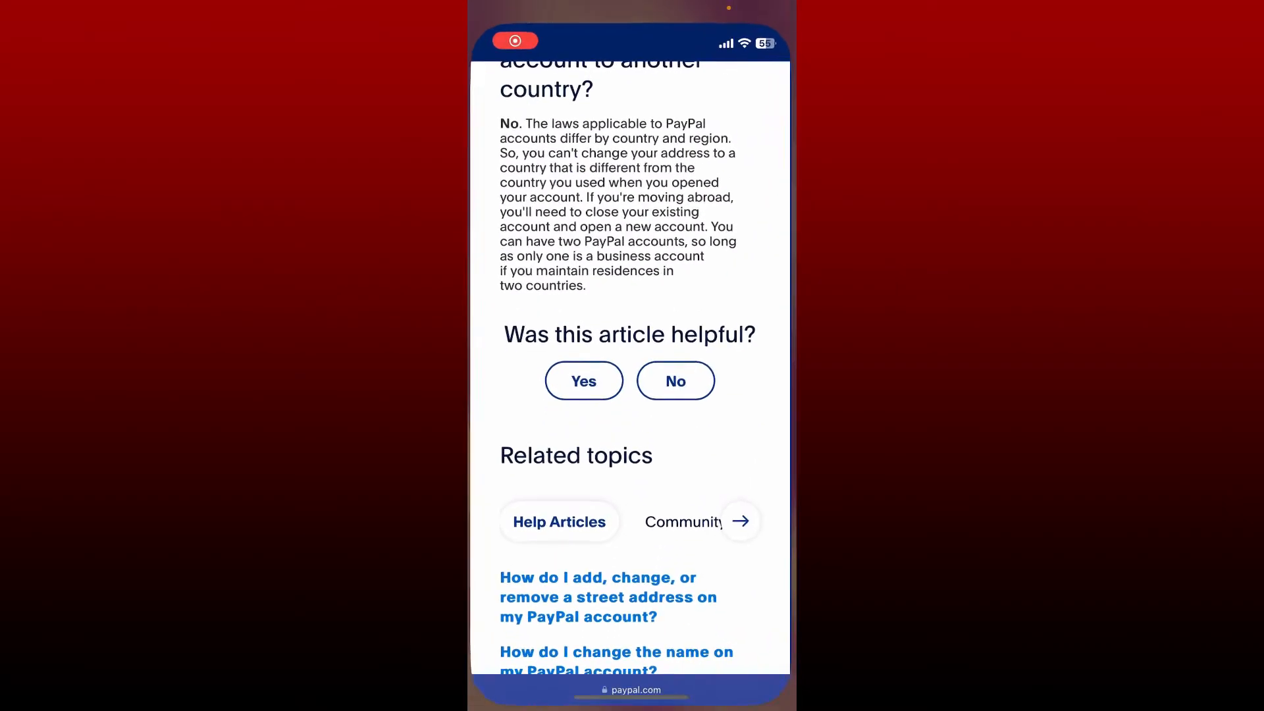
# Step: Leave the Help Center article and reach the PayPal account settings page via the navigation menu
pyautogui.click(633, 688)
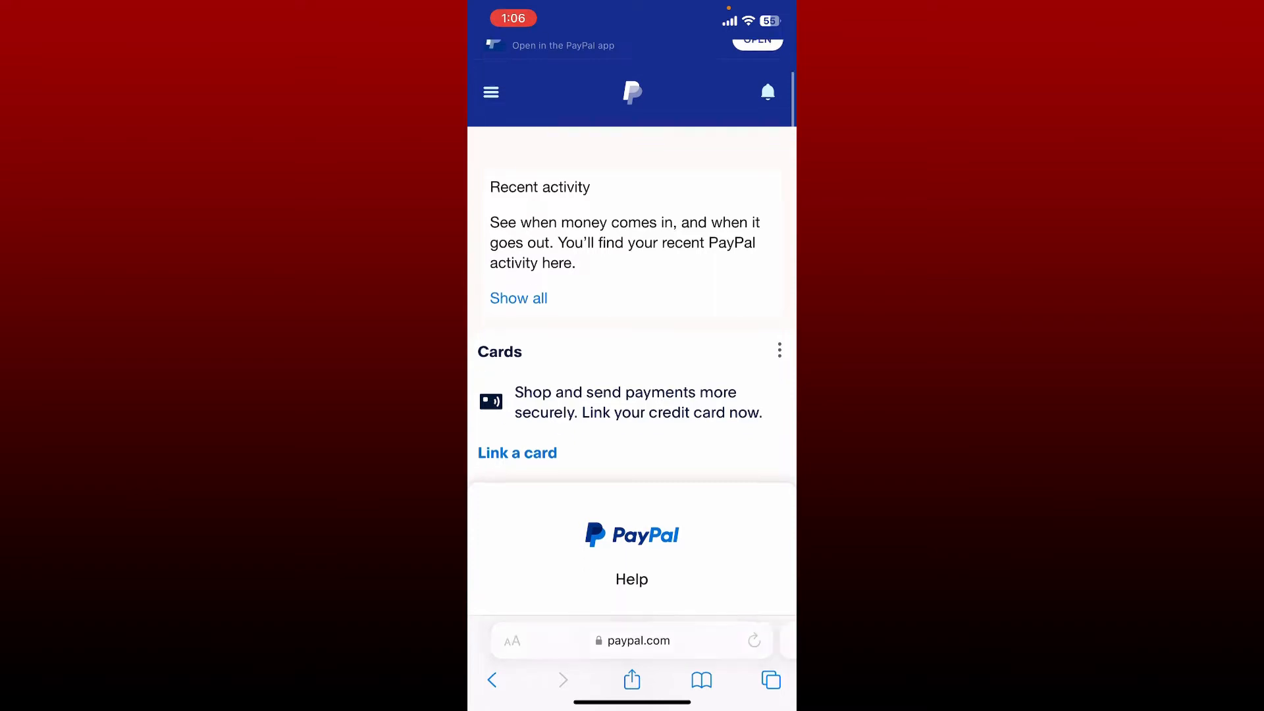
pyautogui.scroll(-3)
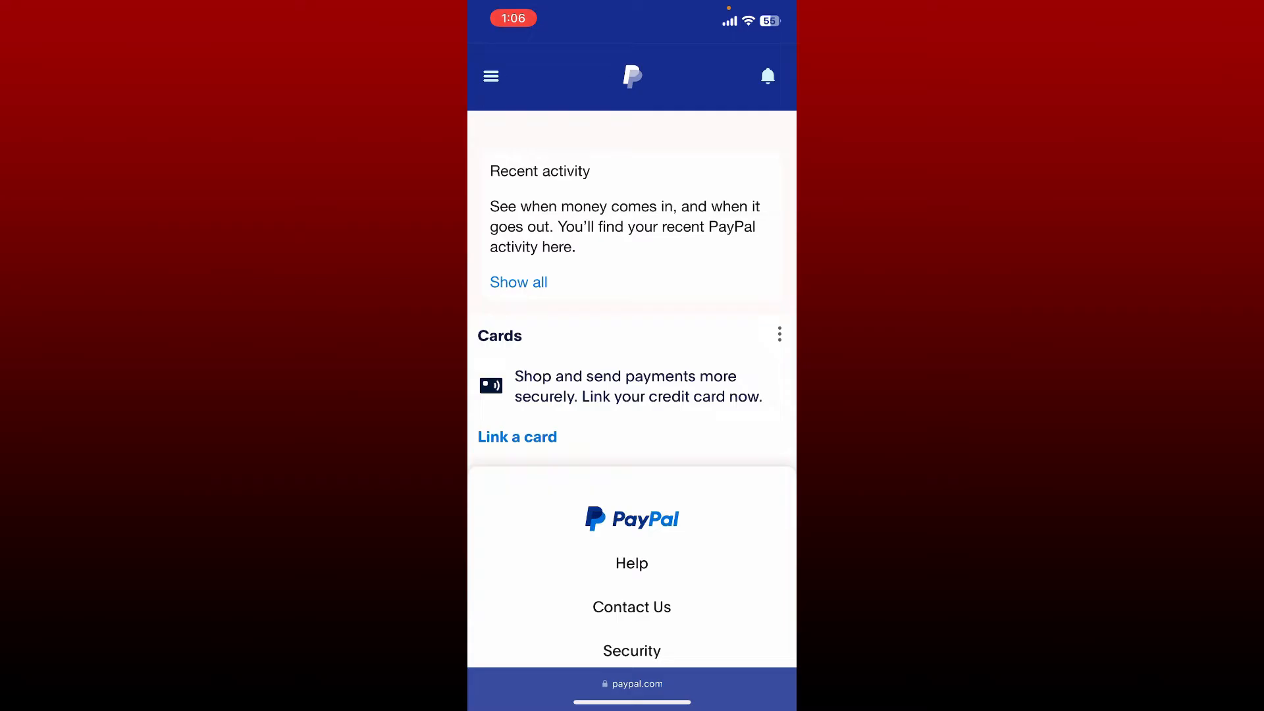
pyautogui.click(490, 77)
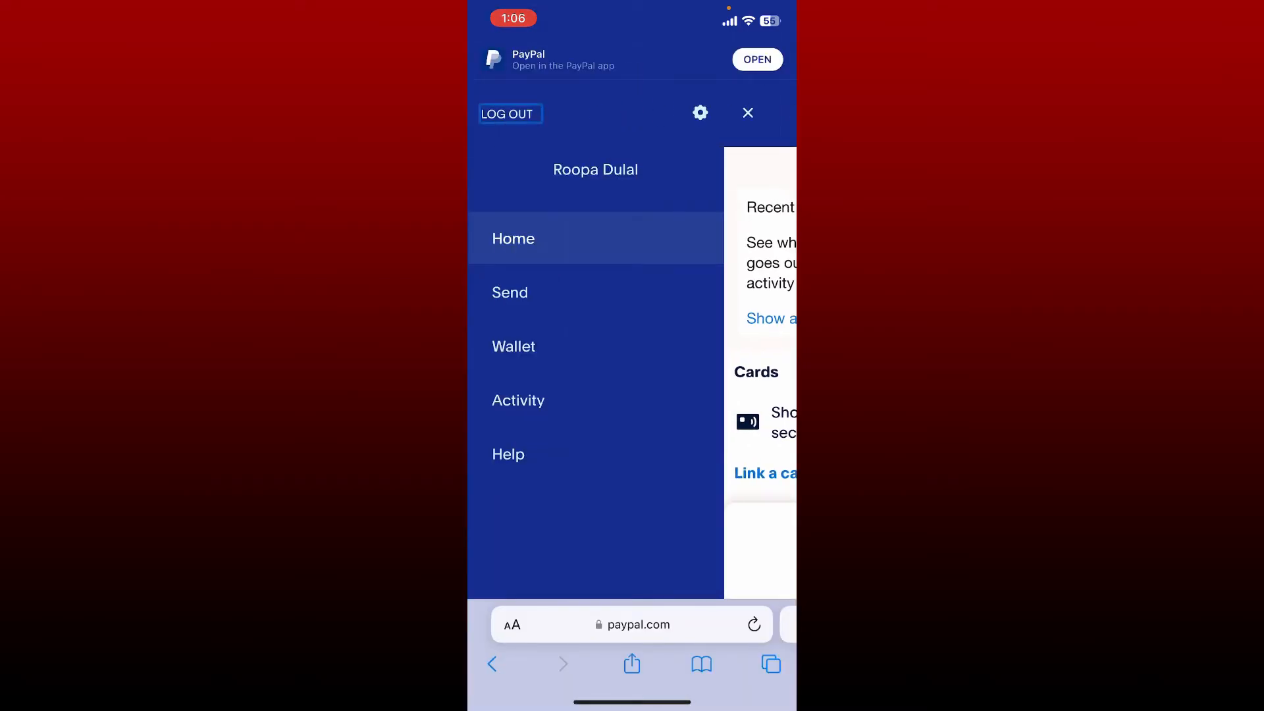
pyautogui.click(699, 113)
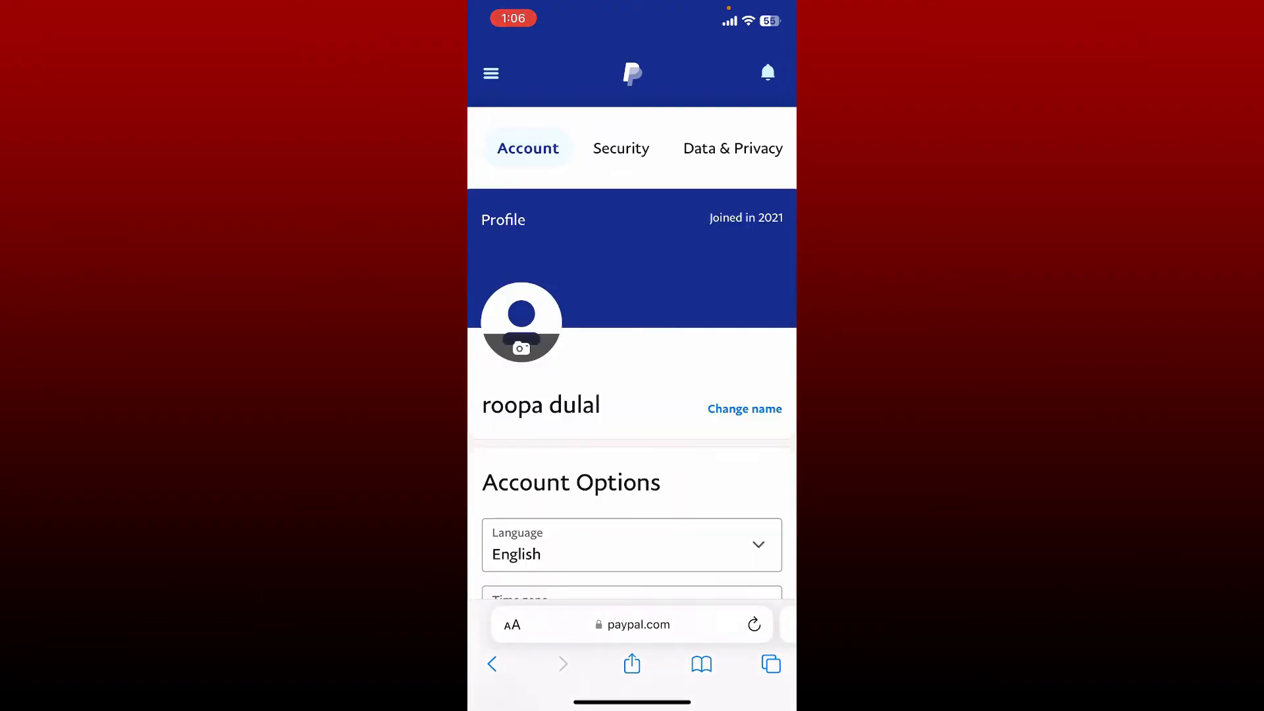
# Step: Expand the Language dropdown under Account Options, showing English as the checked choice
pyautogui.scroll(-3)
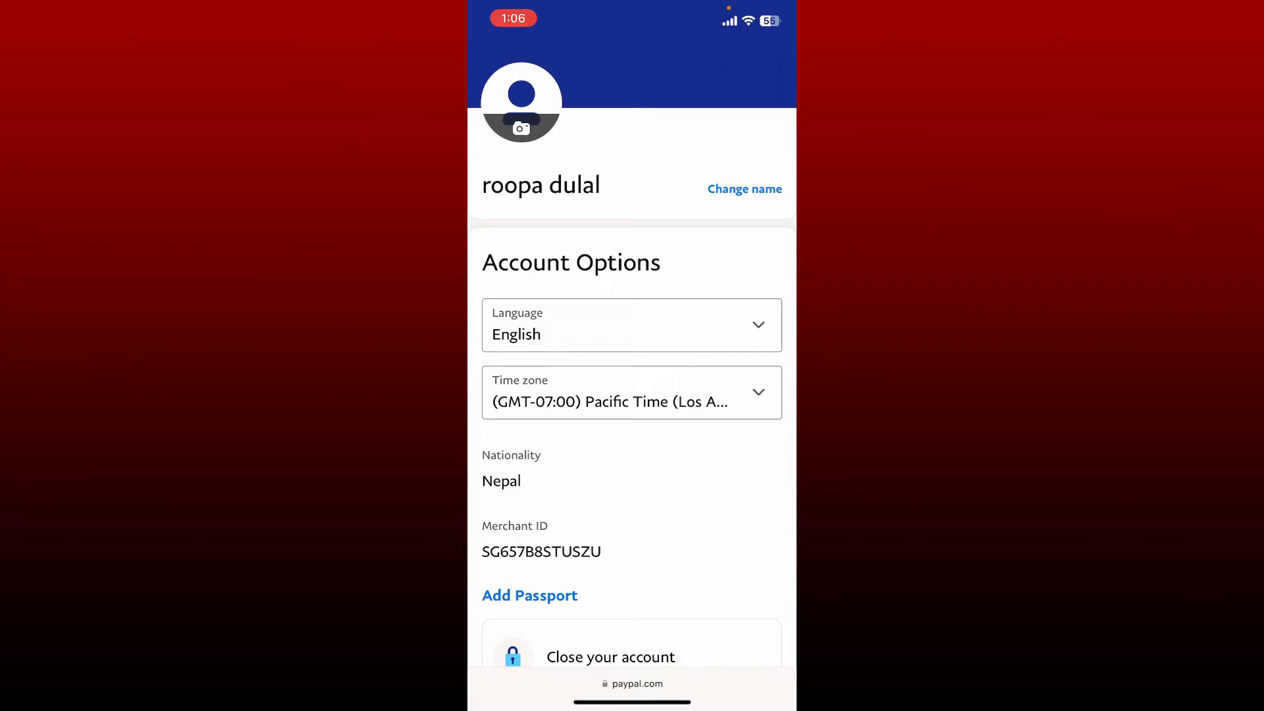
pyautogui.click(631, 325)
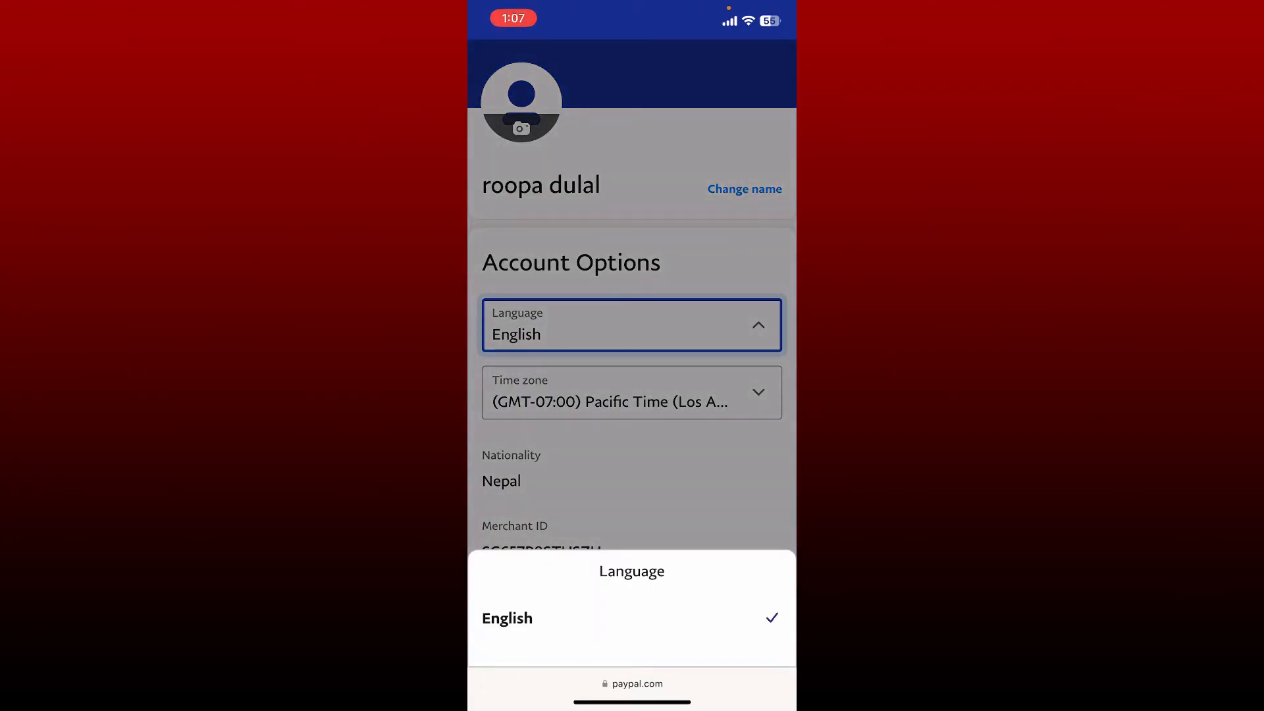